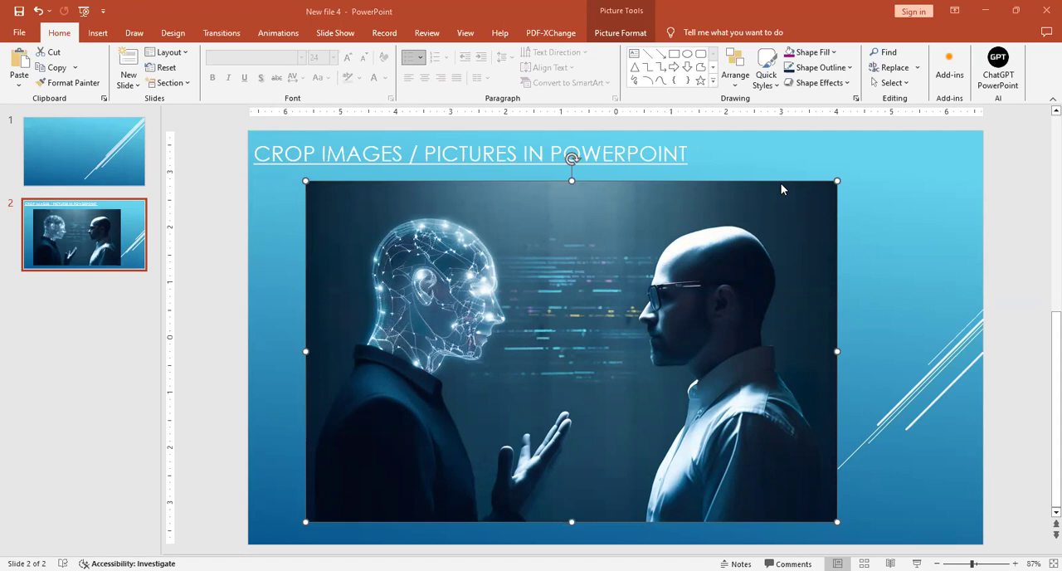
{"action": "mouse_move", "coordinate": [495, 280]}
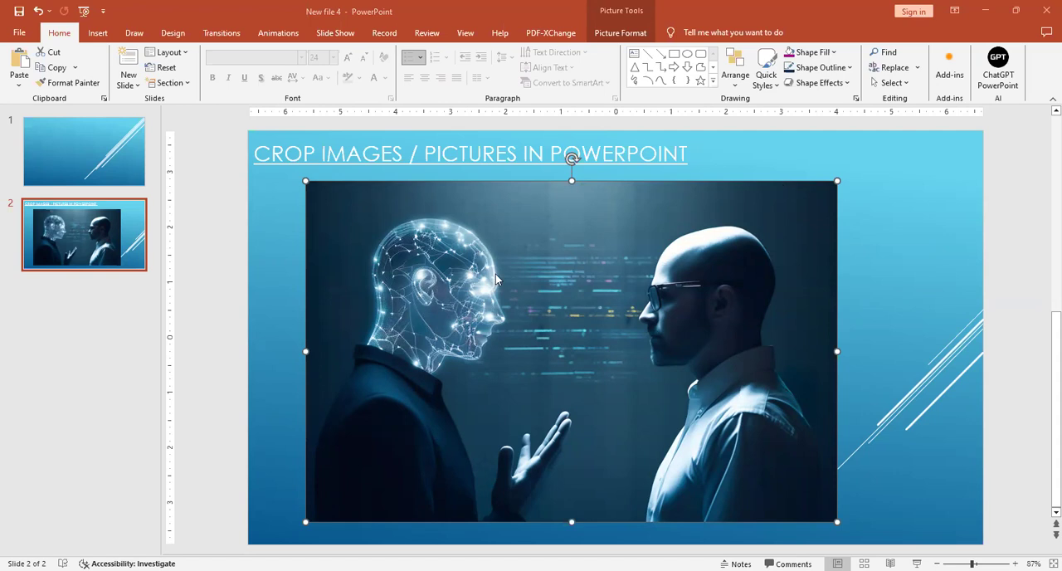
Show the Picture Format tools for the selected image on slide 2
{"action": "left_click", "coordinate": [621, 32]}
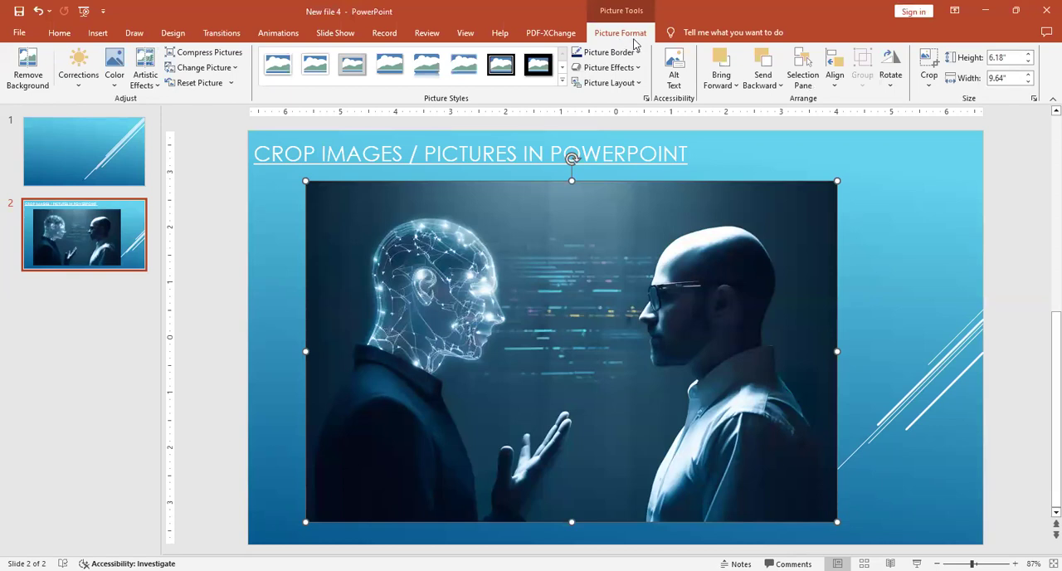
{"action": "mouse_move", "coordinate": [971, 108]}
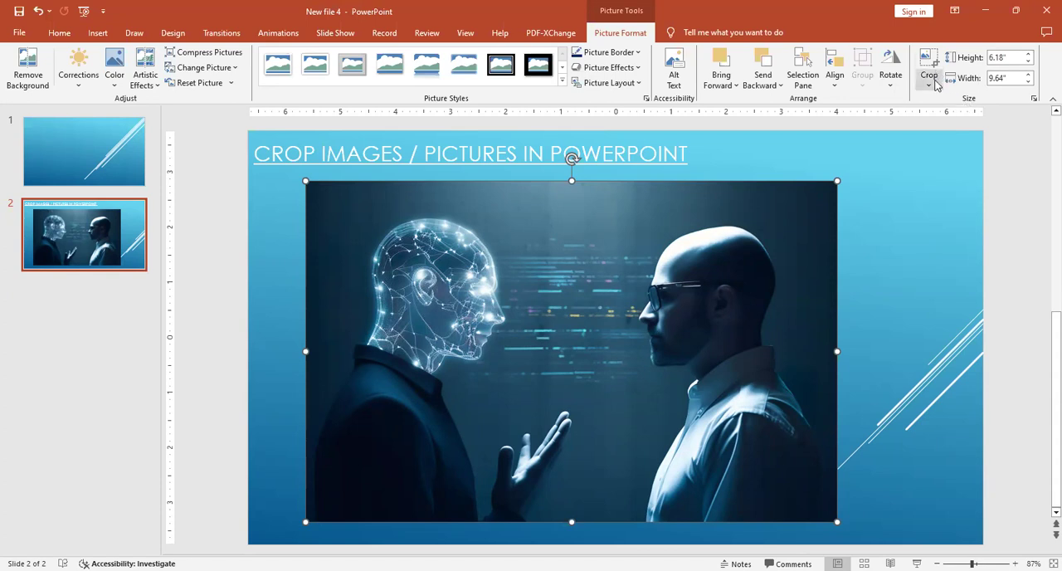
{"action": "mouse_move", "coordinate": [928, 62]}
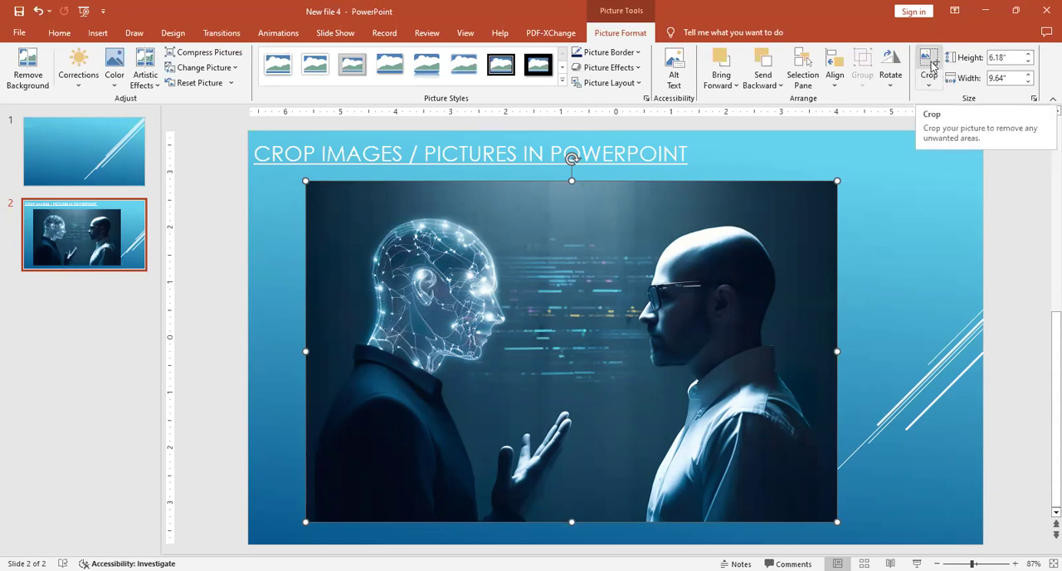
Crop the right edge in past the bald man to the AI head and trim the top
{"action": "left_click", "coordinate": [928, 62]}
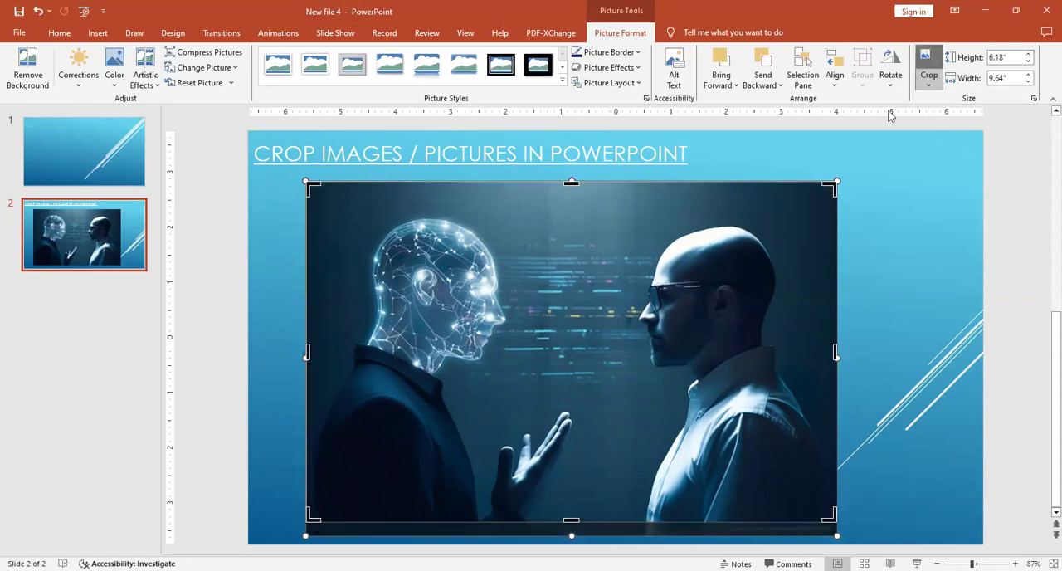
{"action": "mouse_move", "coordinate": [349, 198]}
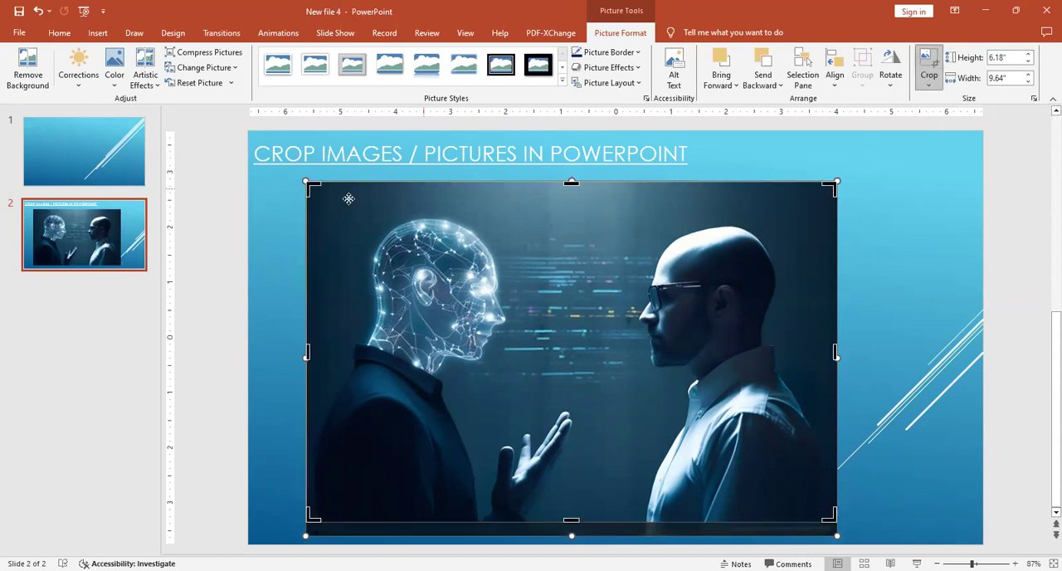
{"action": "mouse_move", "coordinate": [648, 419]}
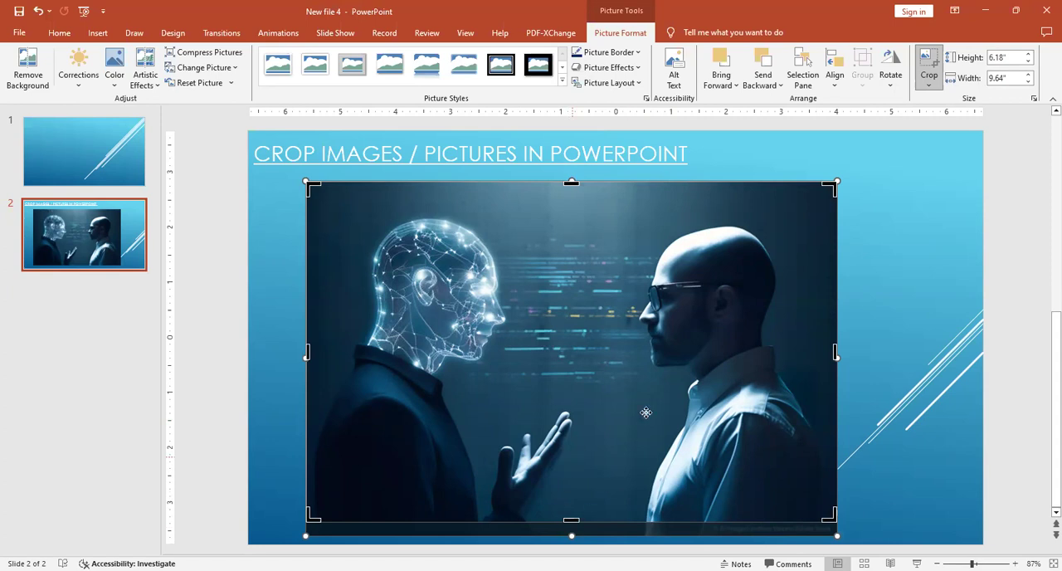
{"action": "mouse_move", "coordinate": [834, 332]}
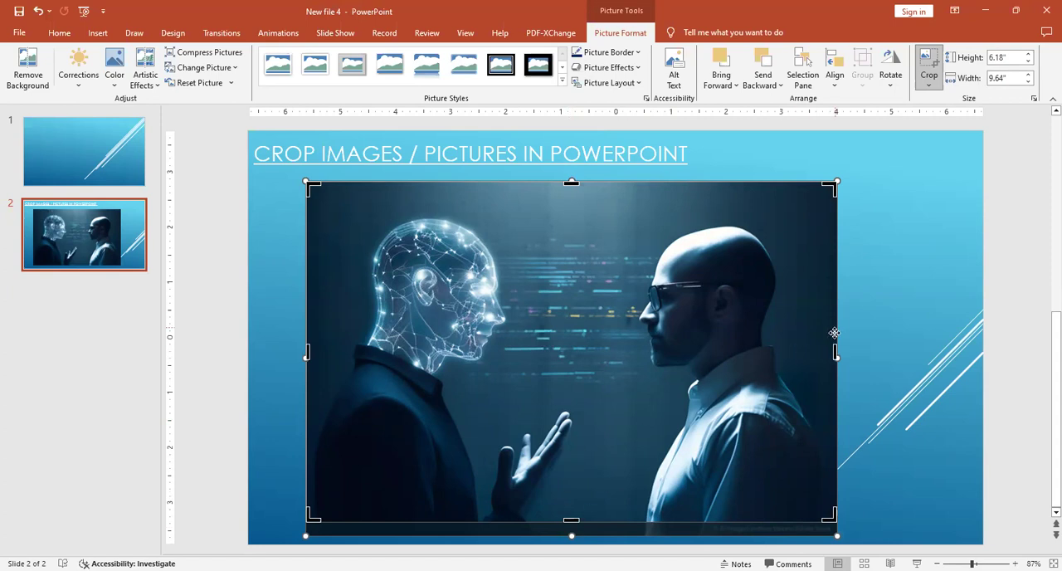
{"action": "mouse_move", "coordinate": [835, 351]}
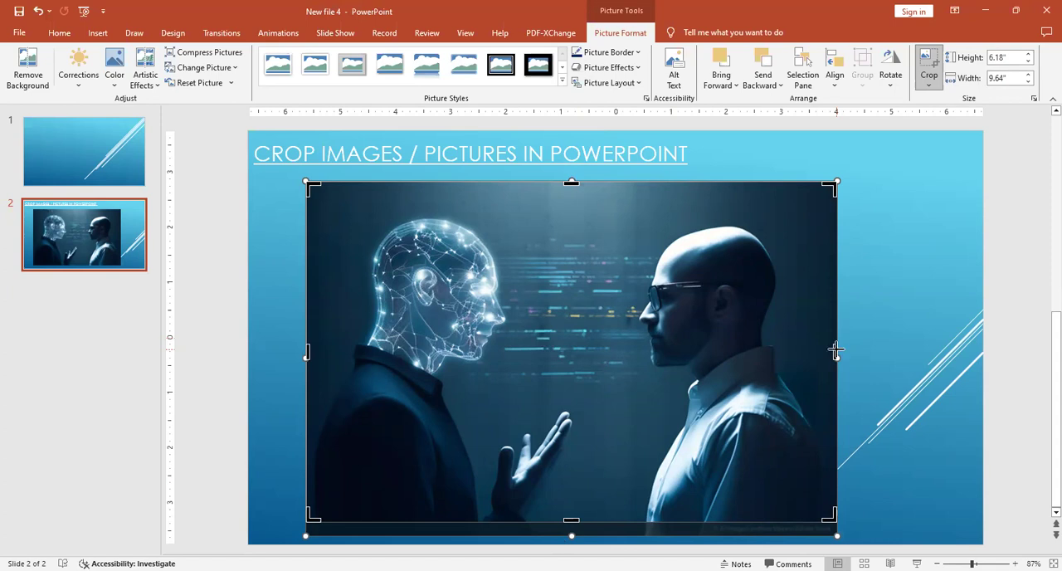
{"action": "left_click_drag", "start_coordinate": [836, 352], "coordinate": [726, 359]}
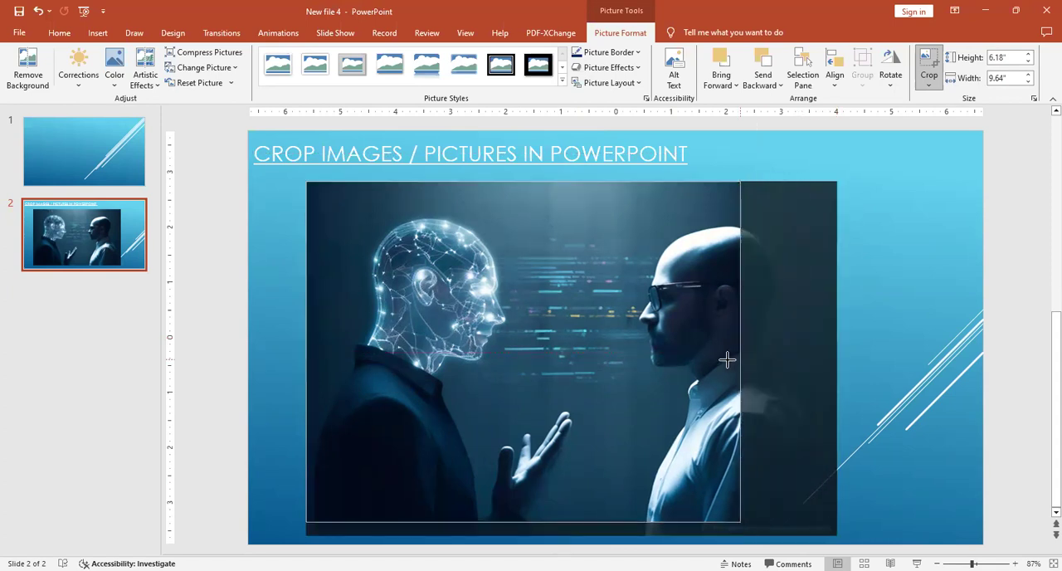
{"action": "left_click_drag", "start_coordinate": [741, 359], "coordinate": [639, 374]}
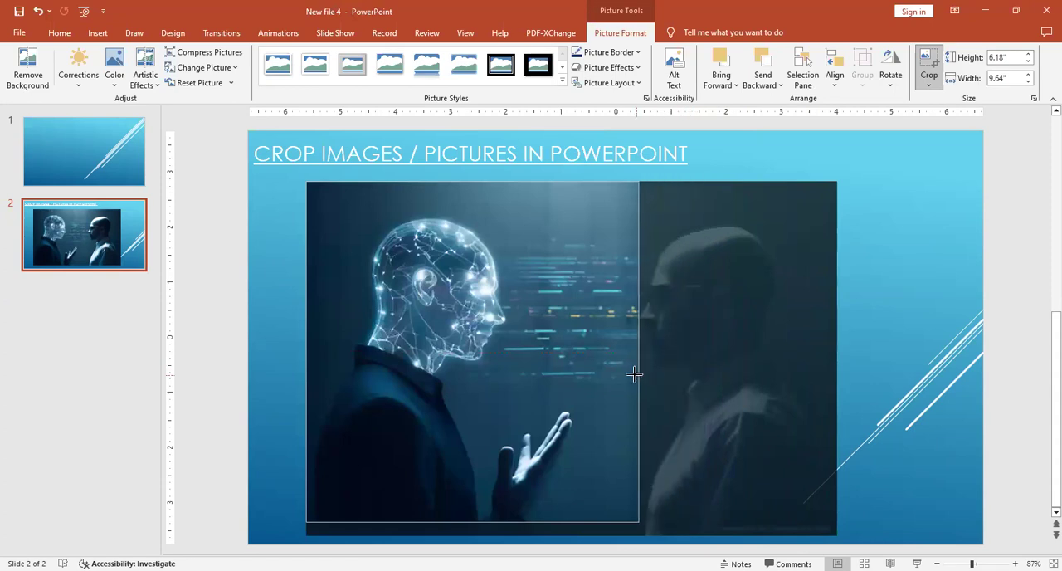
{"action": "left_click_drag", "start_coordinate": [637, 374], "coordinate": [602, 380]}
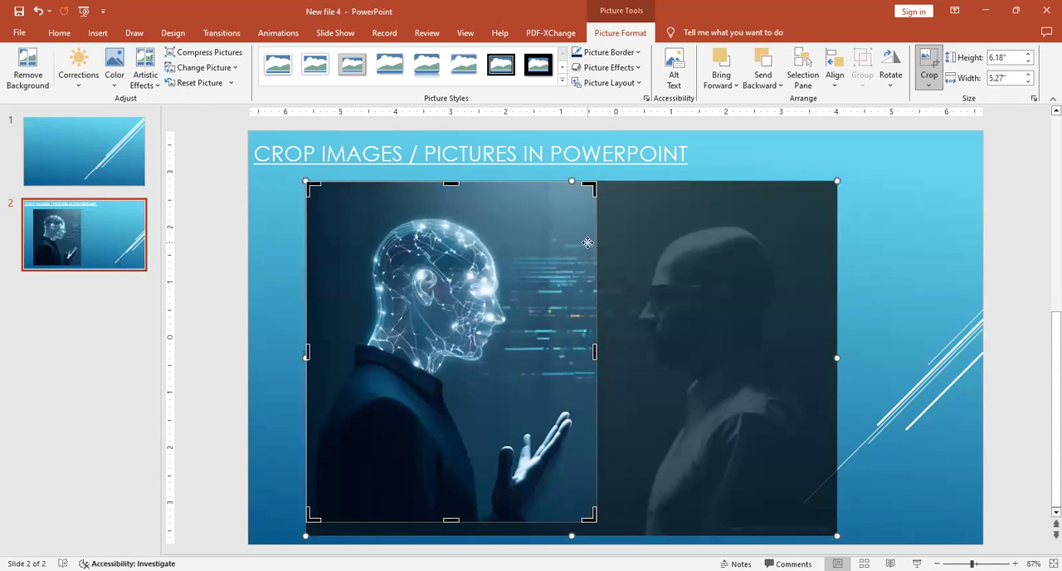
{"action": "mouse_move", "coordinate": [652, 228]}
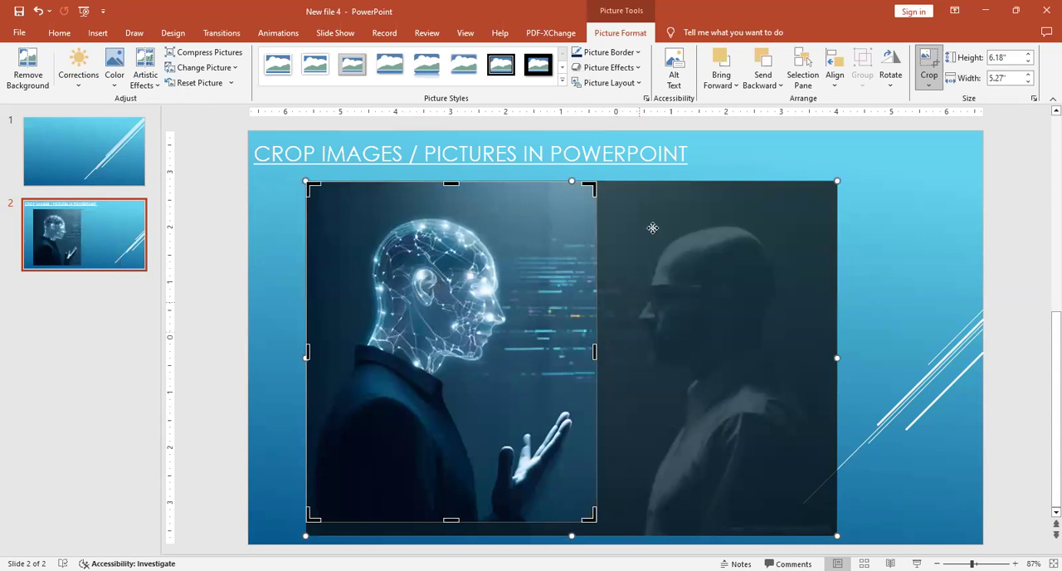
{"action": "mouse_move", "coordinate": [572, 324]}
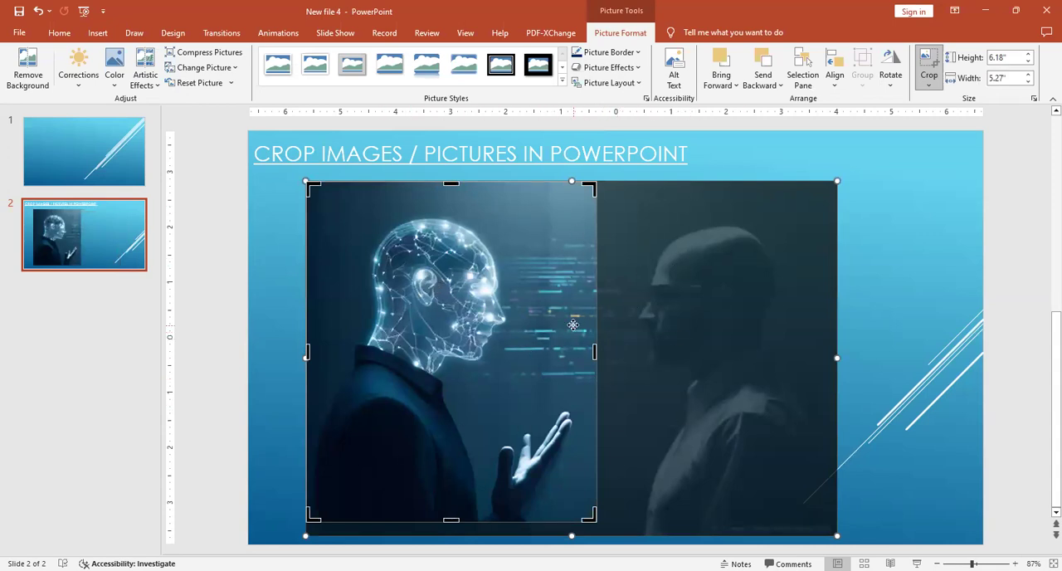
{"action": "mouse_move", "coordinate": [438, 194]}
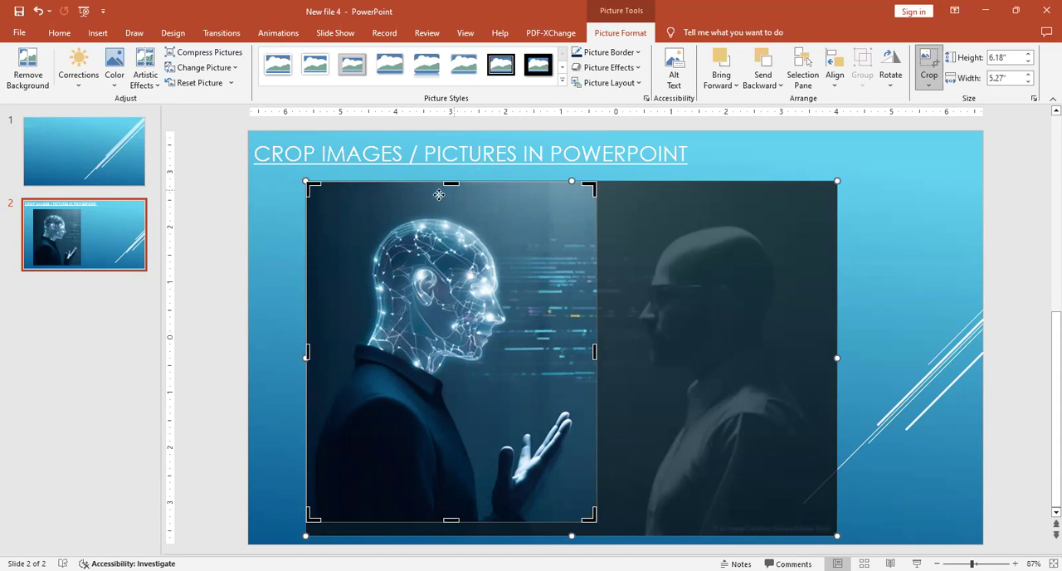
{"action": "left_click_drag", "start_coordinate": [450, 181], "coordinate": [450, 207]}
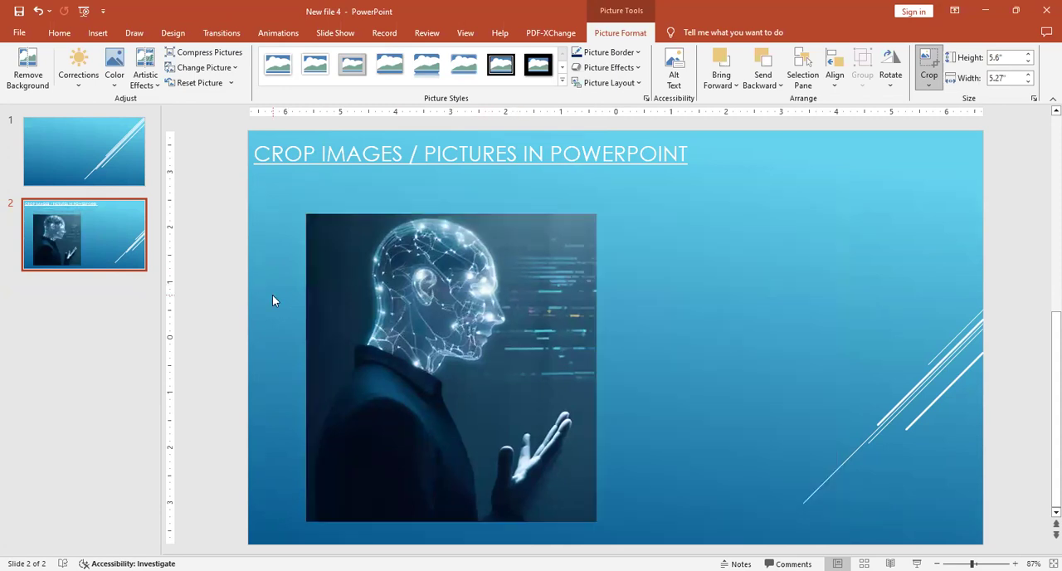
Deselect the picture to exit crop mode, keeping the cropped AI head
{"action": "left_click", "coordinate": [274, 302]}
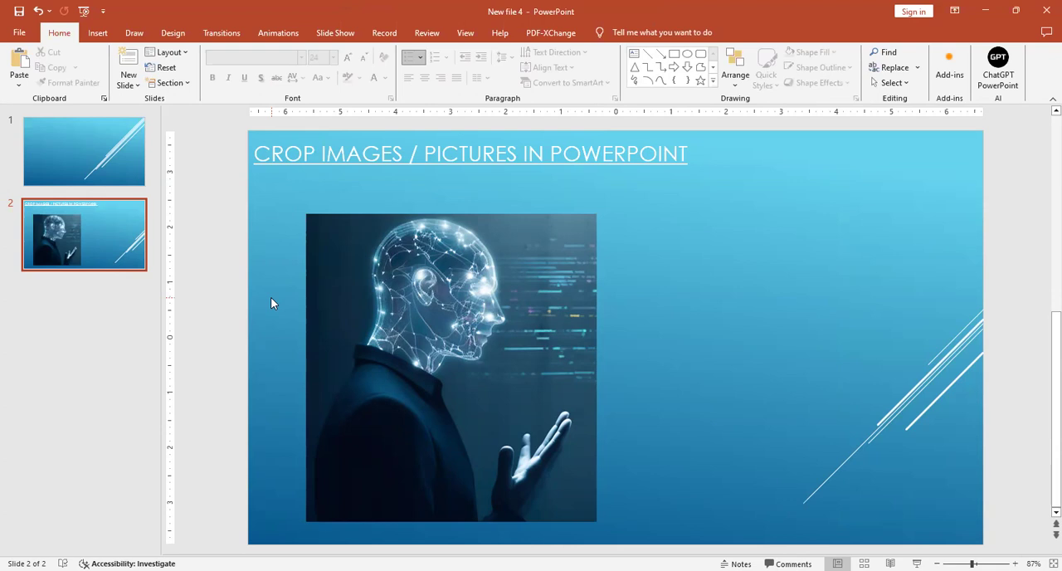
{"action": "mouse_move", "coordinate": [437, 315]}
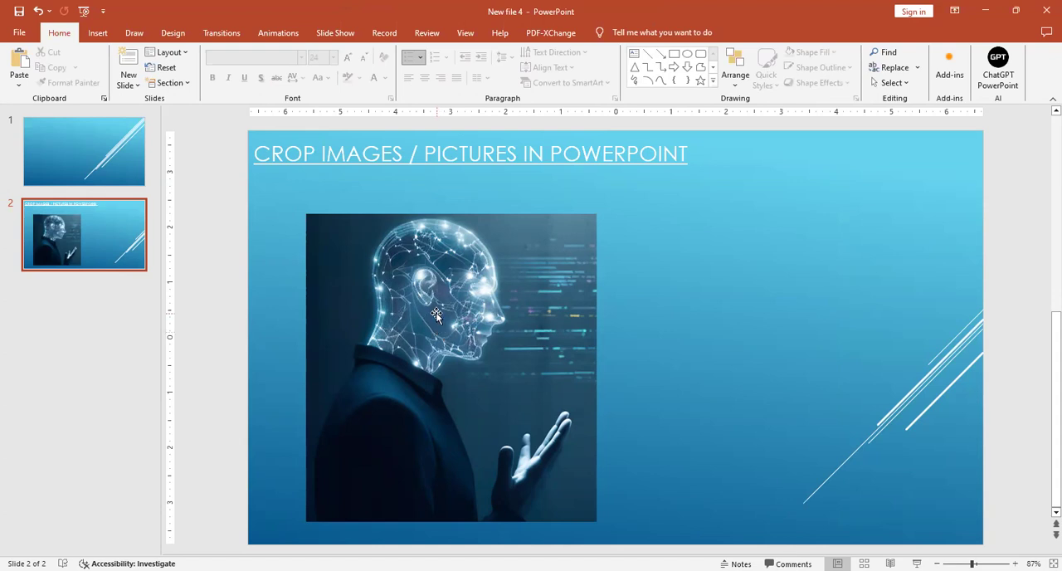
Drag the picture's right crop edge outward so the AI head and bald man both show
{"action": "left_click", "coordinate": [437, 316]}
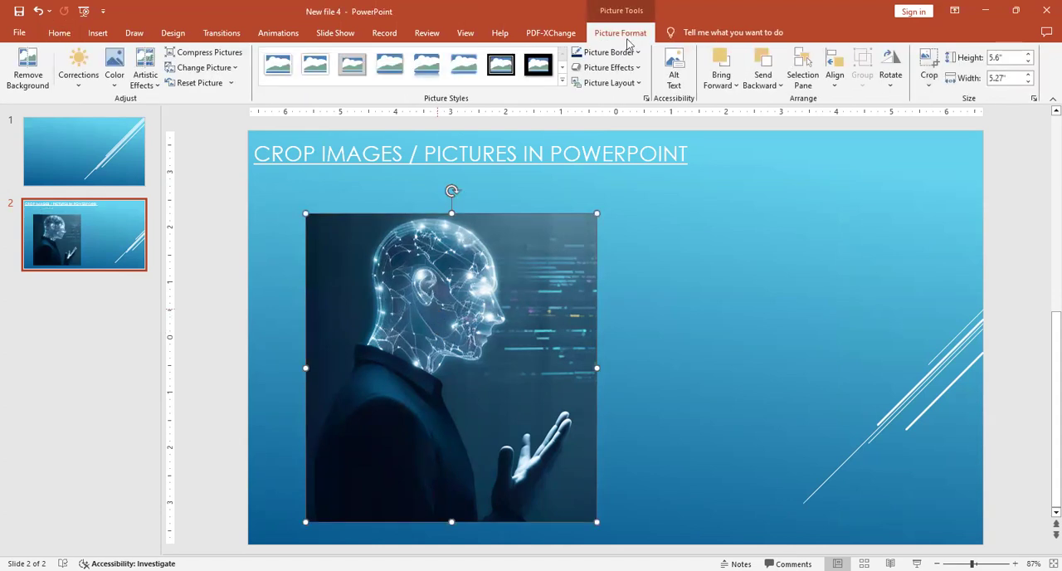
{"action": "left_click", "coordinate": [746, 31]}
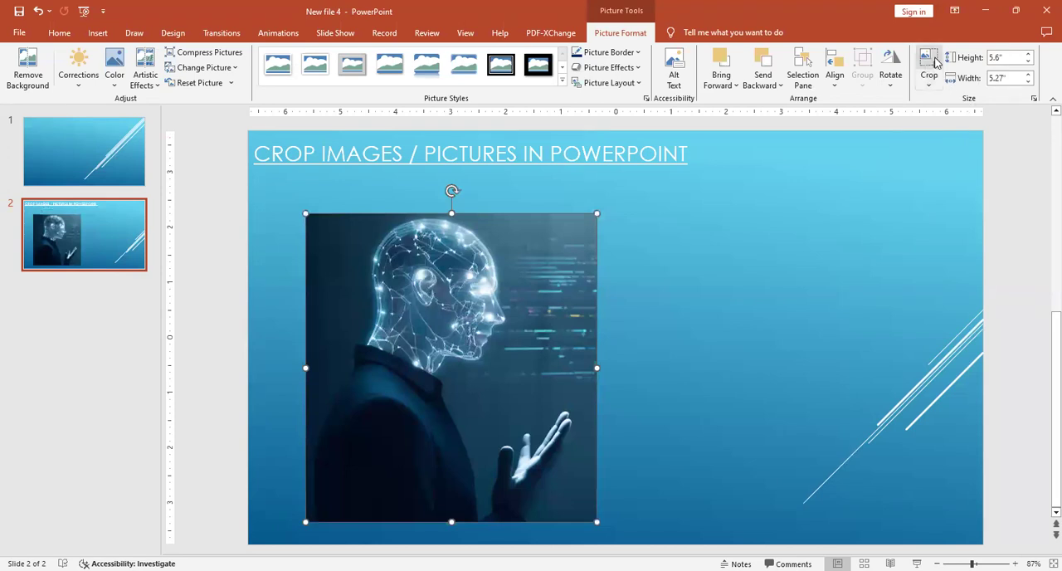
{"action": "left_click", "coordinate": [928, 62]}
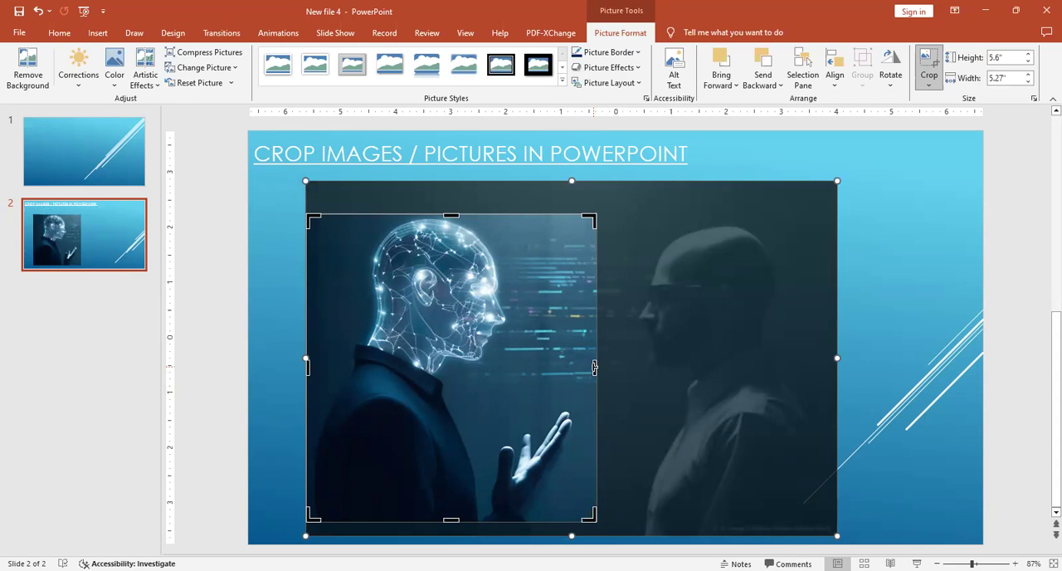
{"action": "left_click_drag", "start_coordinate": [595, 361], "coordinate": [699, 364]}
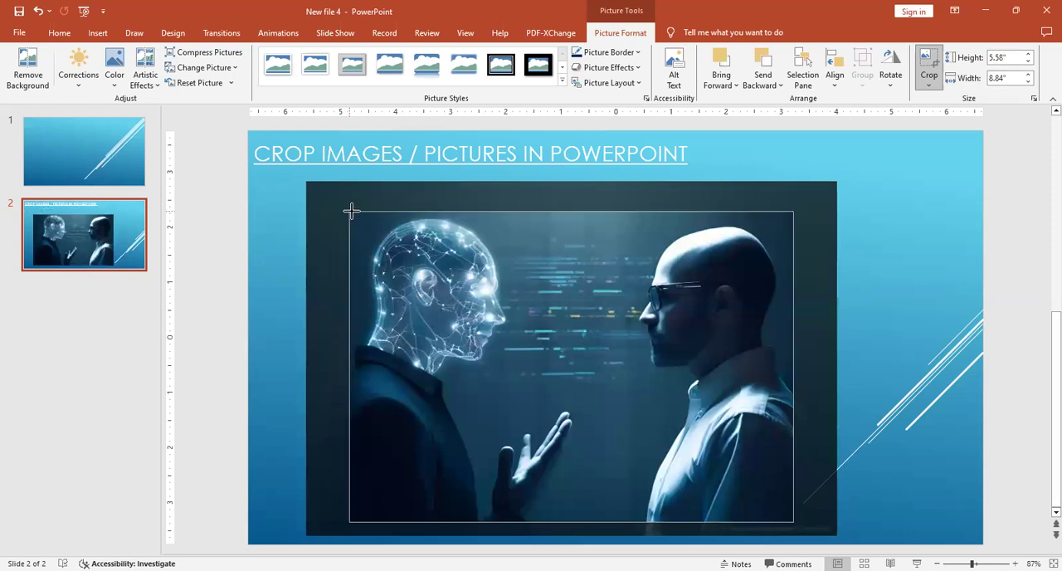
{"action": "left_click", "coordinate": [313, 288]}
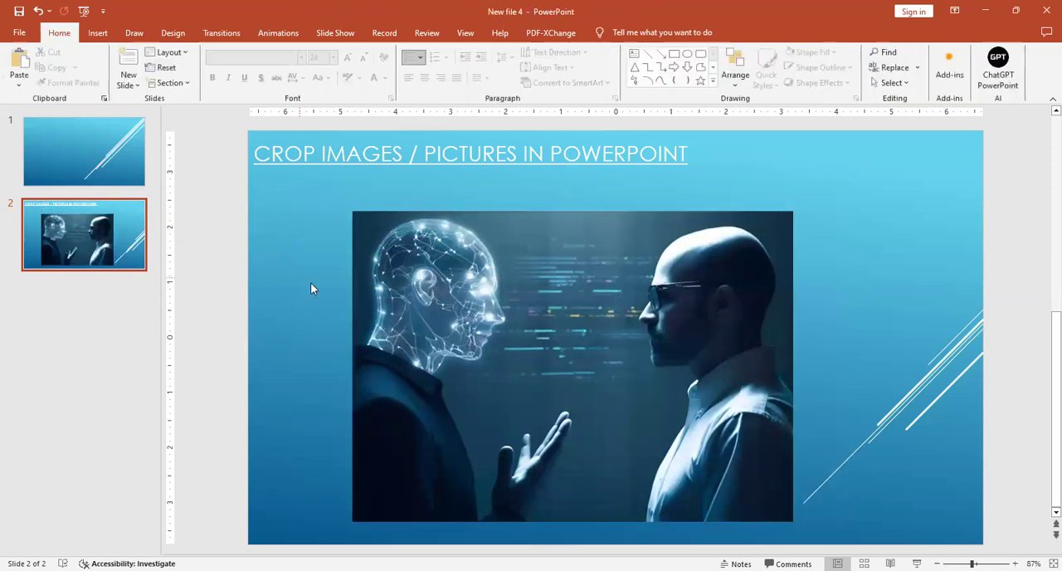